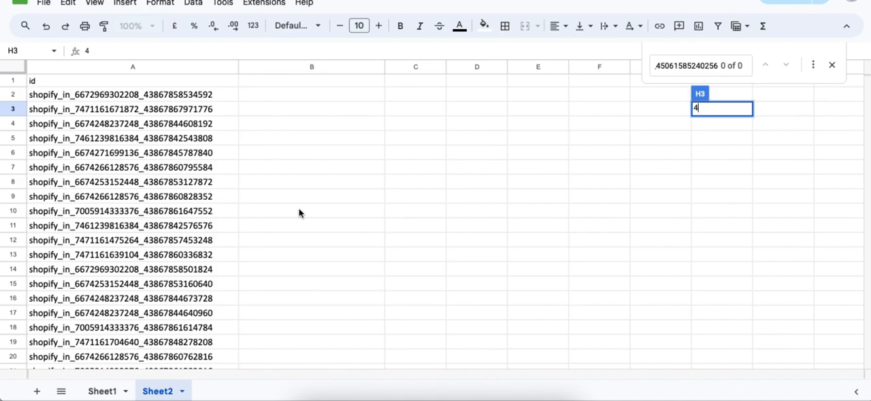
Step: Add a 'custom lable 1' header in B1 and label the first product 'Top selling Deo'
scroll("down", 3)
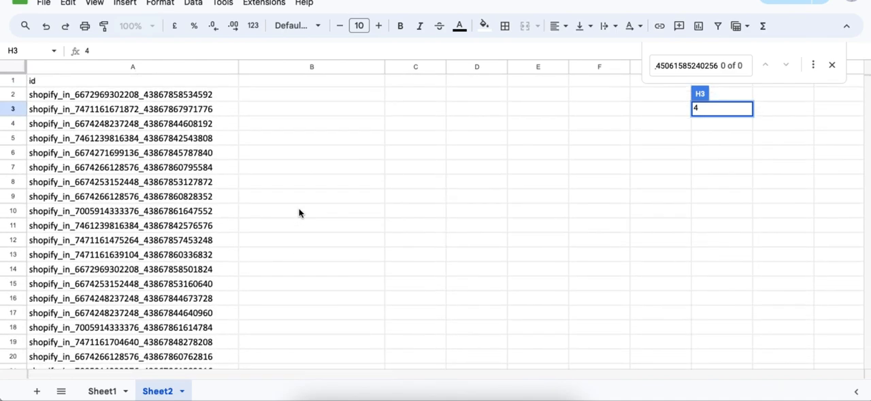
mouse_move(200, 82)
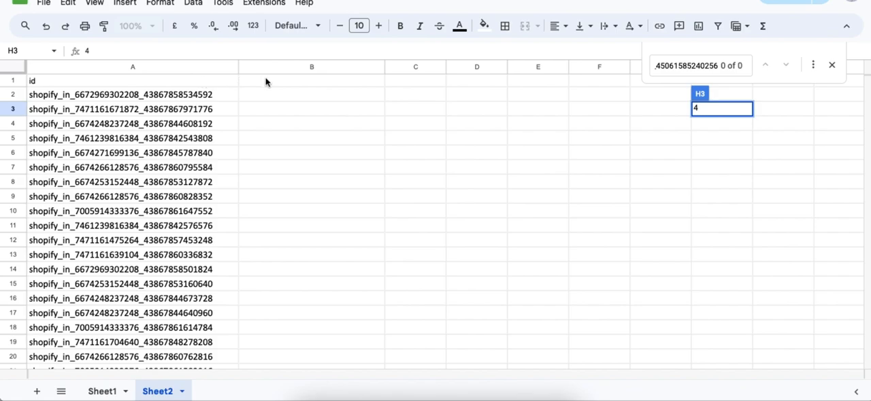
left_click(312, 80)
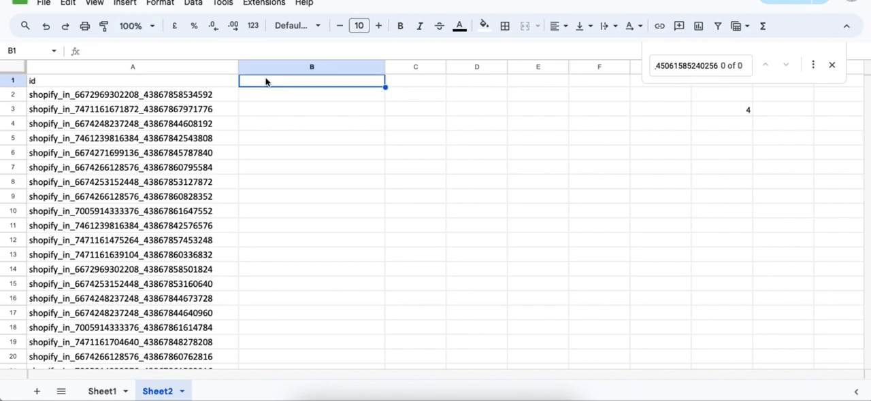
type("C")
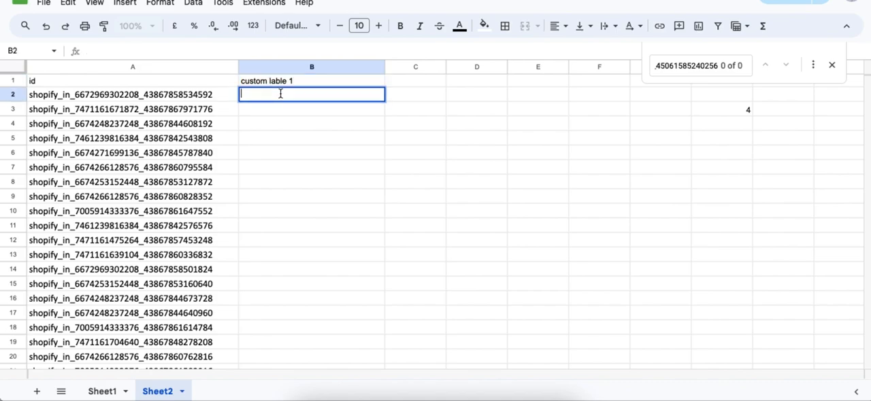
type("Top D")
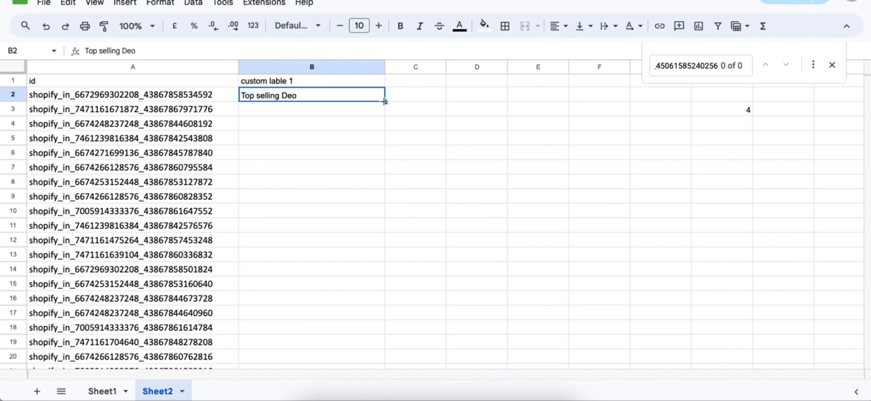
scroll("down", 3)
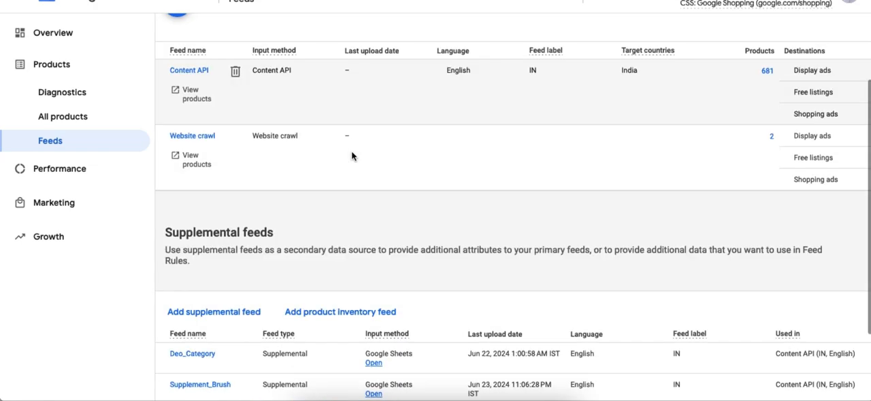
Step: Scroll to Supplemental feeds and choose Add supplemental feed
scroll("down", 3)
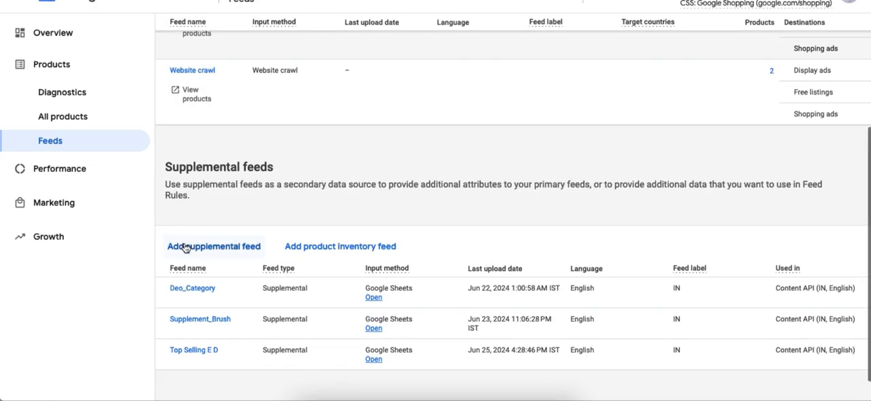
left_click(213, 246)
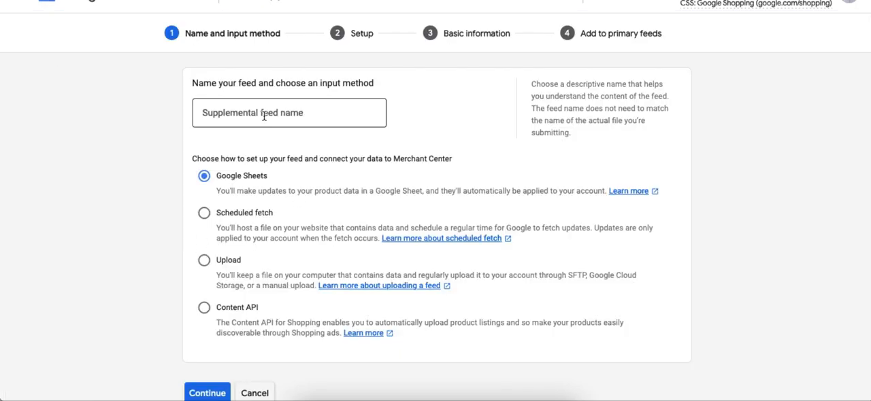
Step: Name the supplemental feed 'Top Selling Deo_1' with Google Sheets input and continue
left_click(289, 112)
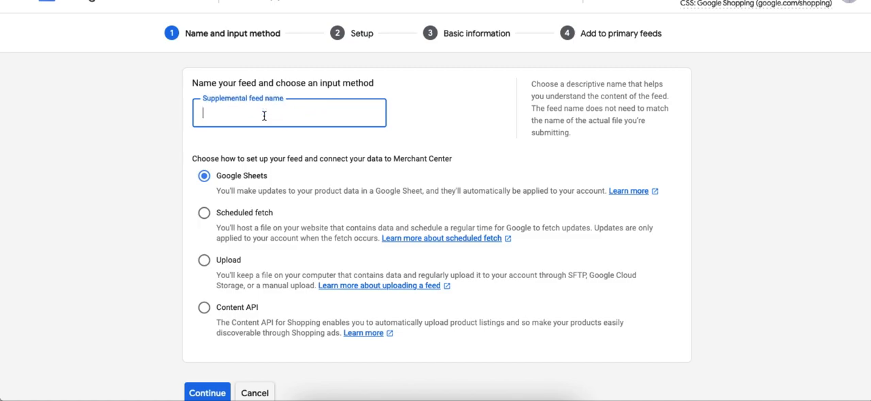
type("Top")
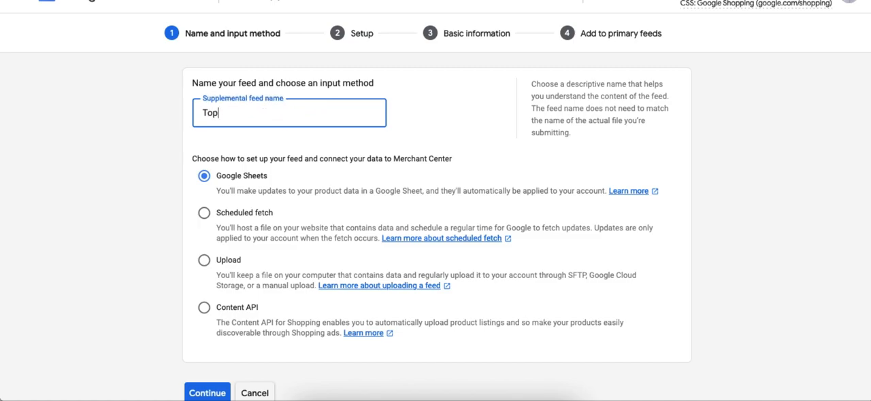
type("Selling")
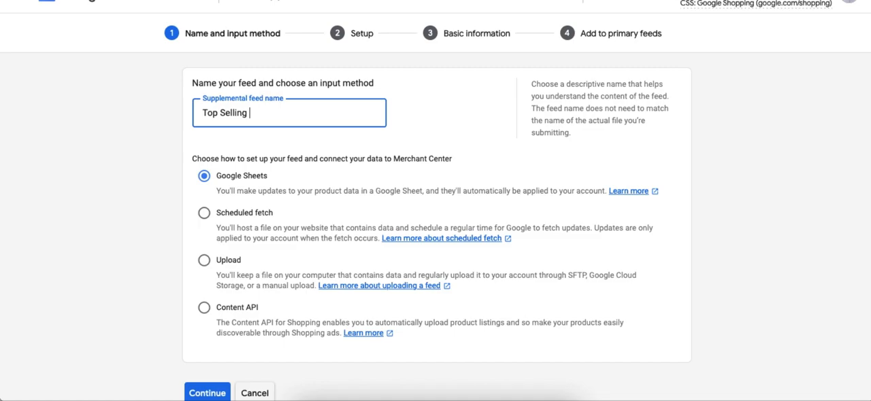
type("Deo_")
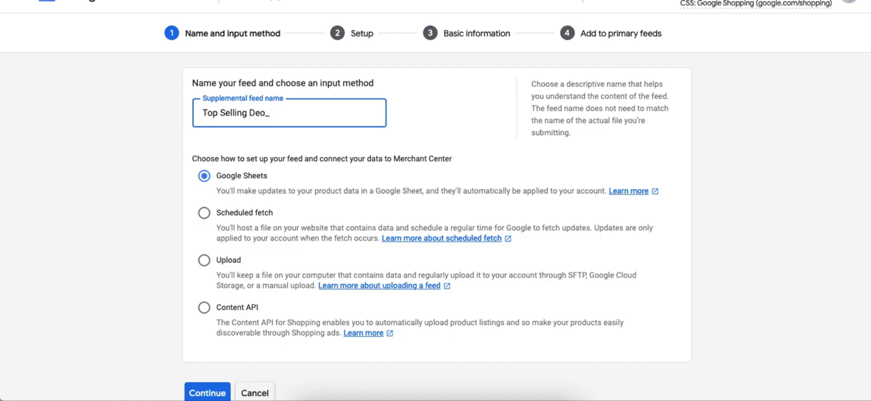
type("1")
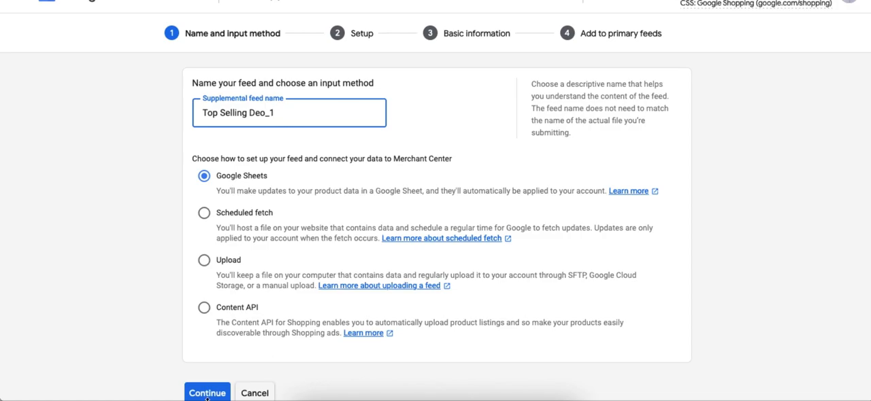
left_click(207, 393)
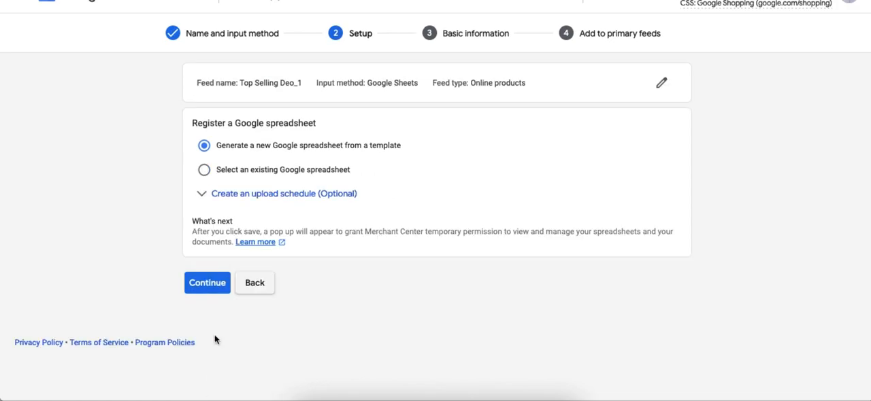
mouse_move(180, 130)
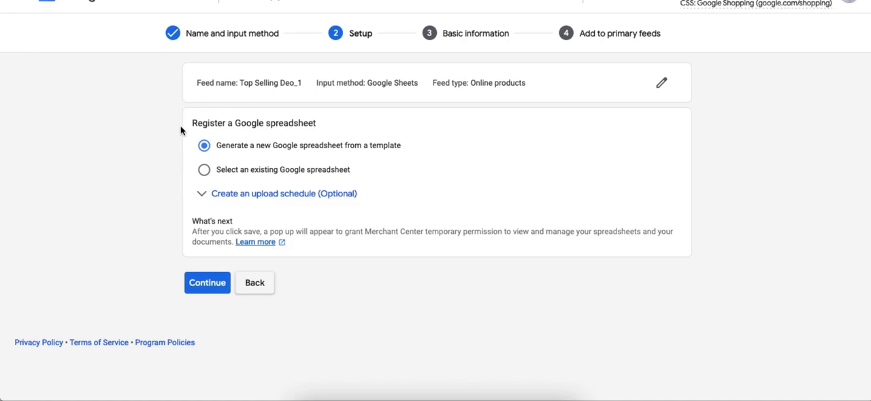
mouse_move(388, 229)
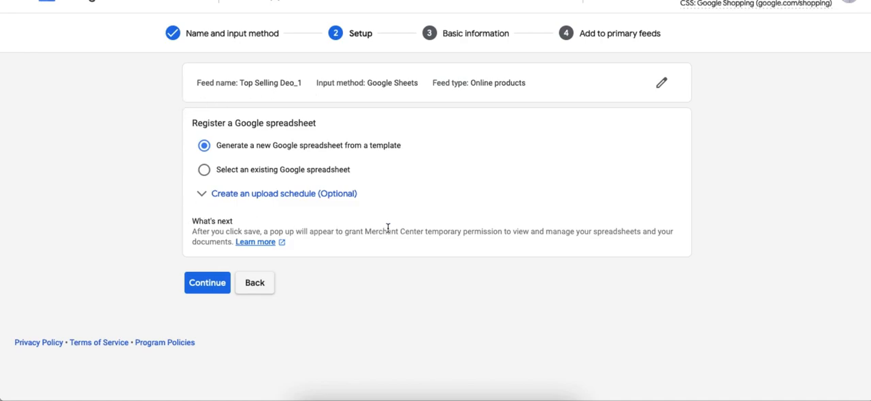
mouse_move(213, 164)
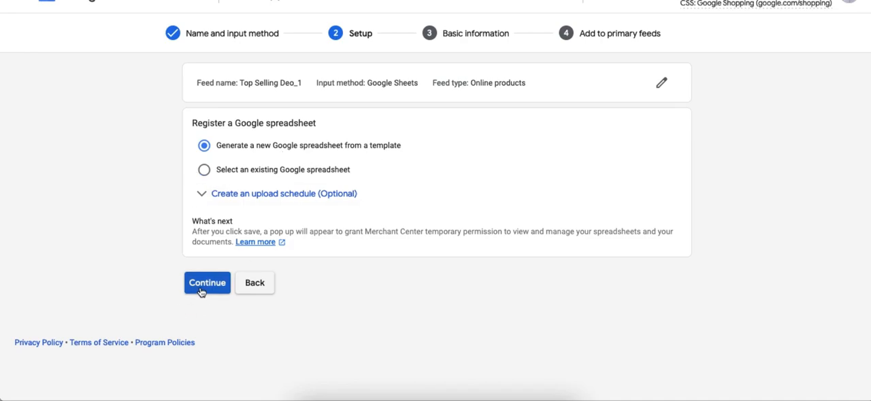
Step: Generate a new template spreadsheet and set the feed label to IN in English
left_click(207, 283)
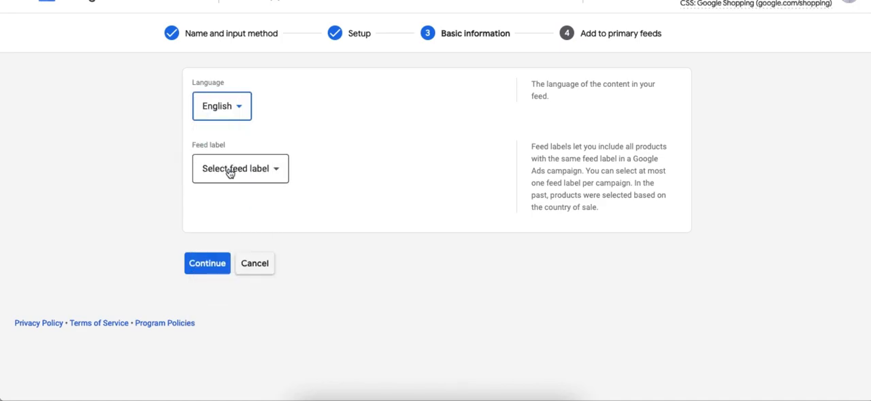
left_click(241, 168)
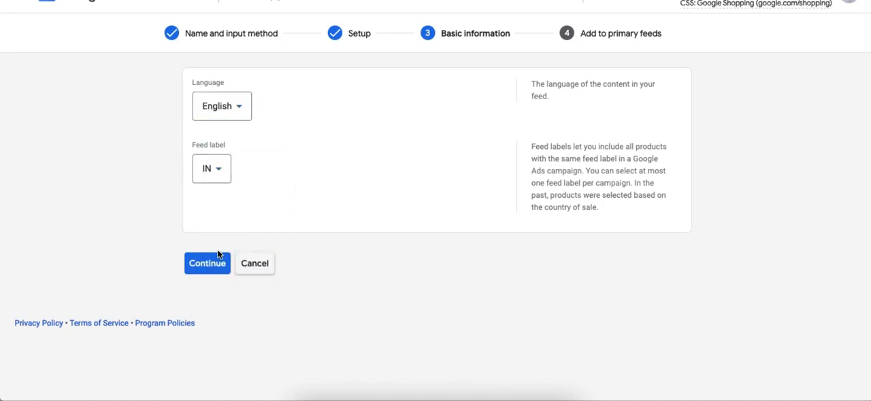
left_click(207, 263)
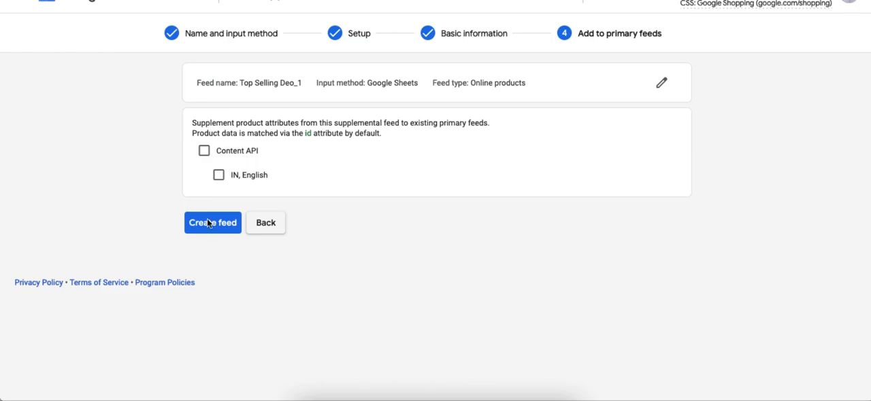
Step: Link the feed to the Content API (IN, English) primary feed and create it
left_click(204, 151)
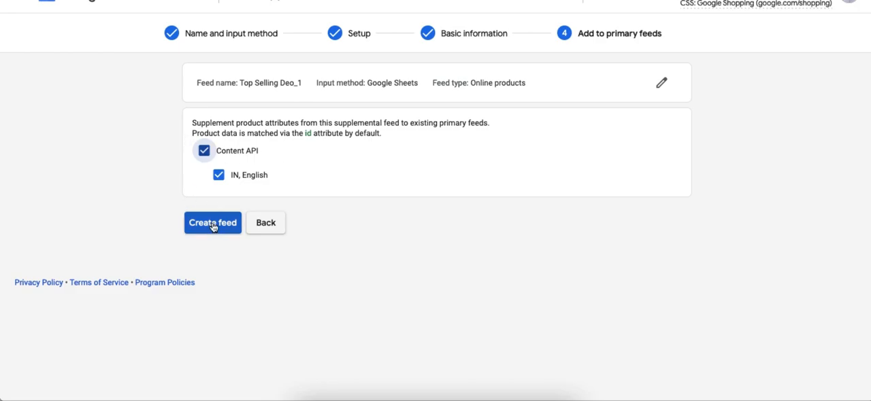
left_click(212, 222)
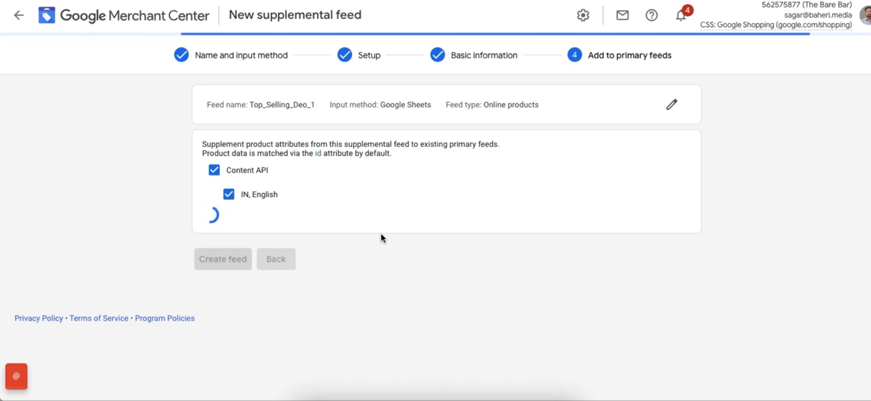
left_click(222, 259)
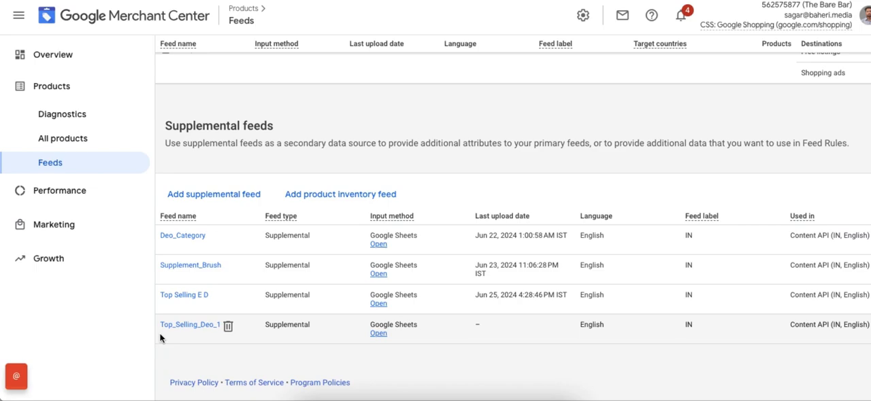
mouse_move(197, 338)
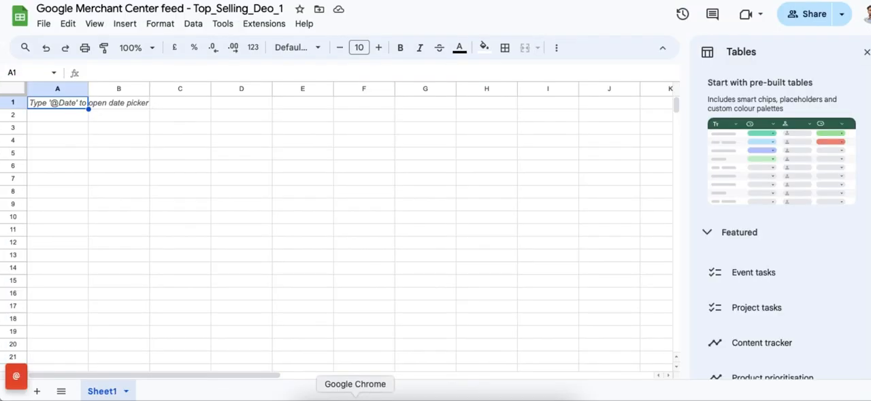
Step: Select column A of the generated sheet and paste the product data
left_click(57, 88)
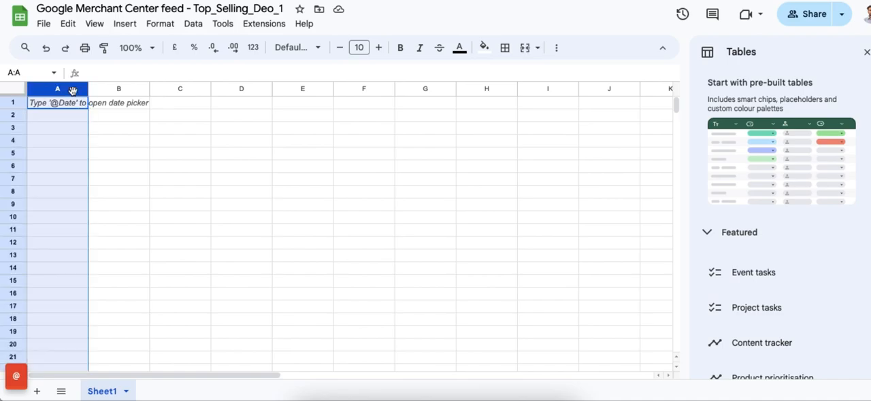
key("ctrl+v")
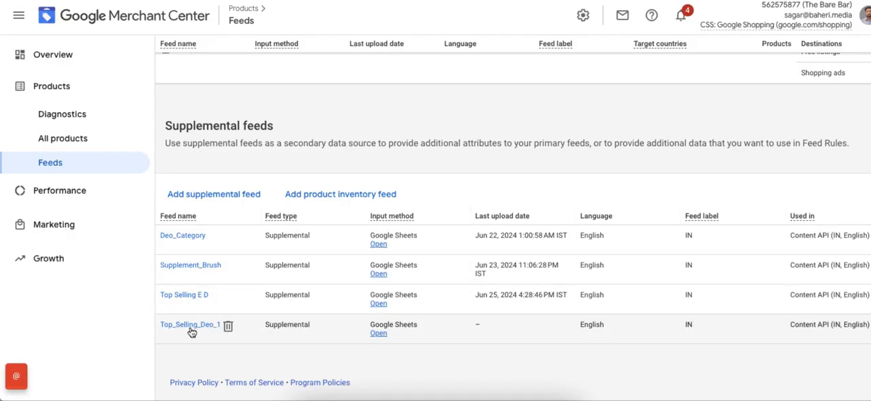
Step: Open the Top_Selling_Deo_1 supplemental feed page
left_click(190, 325)
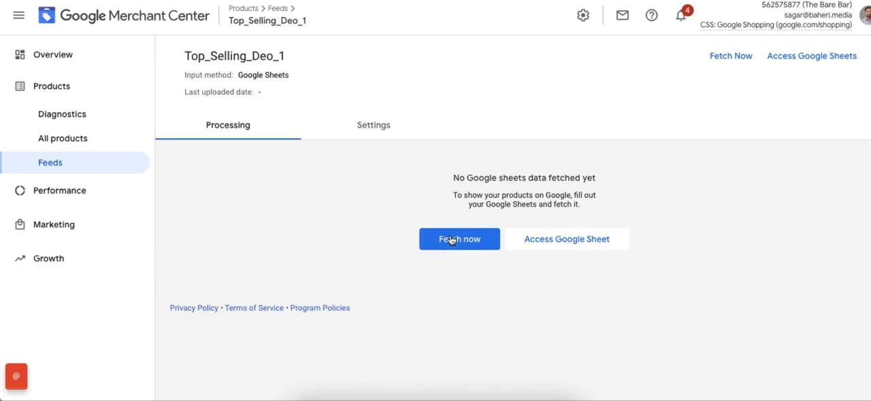
Step: Fetch the feed and review the report: 29 items, 4 matched, 25 nonexistent offers
left_click(459, 239)
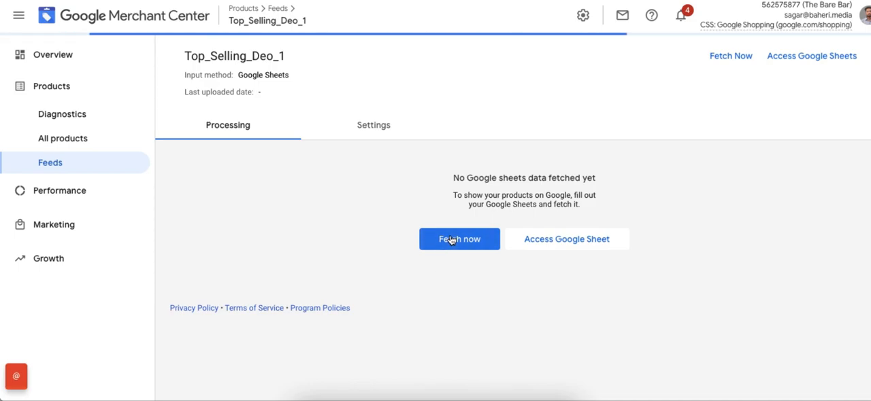
left_click(459, 239)
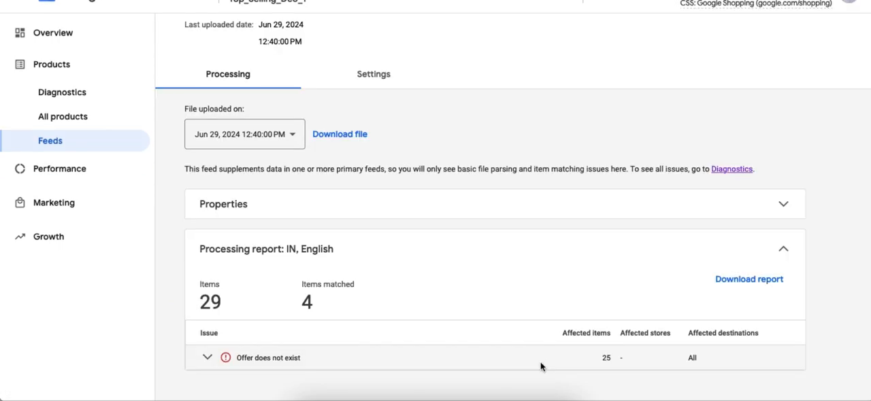
scroll("down", 3)
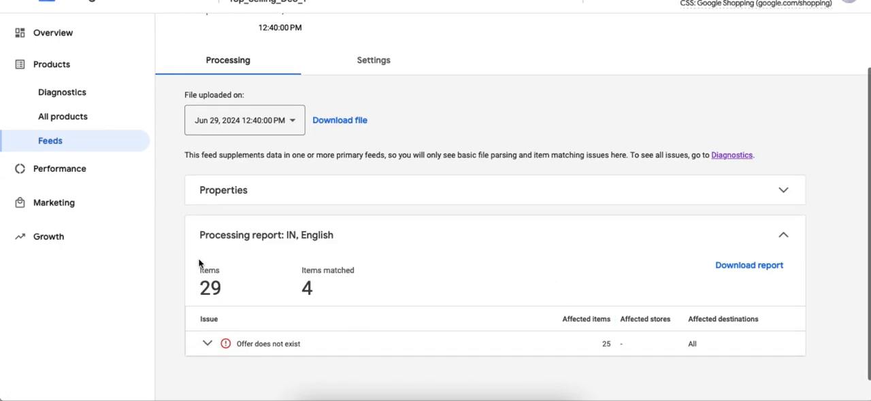
mouse_move(327, 311)
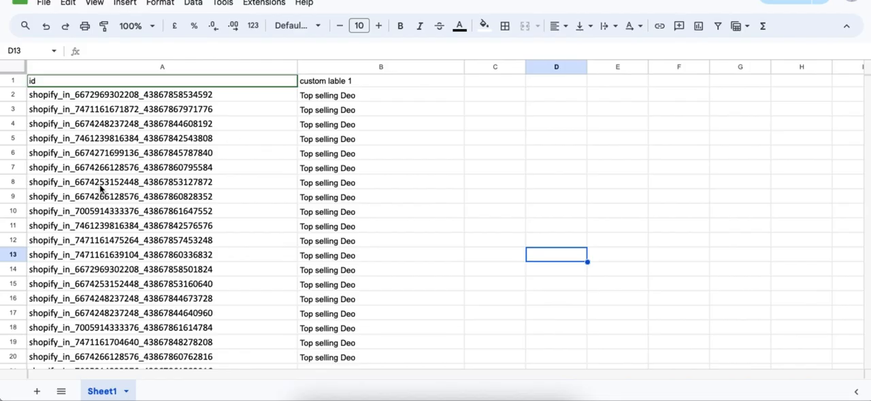
Step: Use Find and replace to change lowercase 'in' to 'IN' in the product IDs
scroll("down", 3)
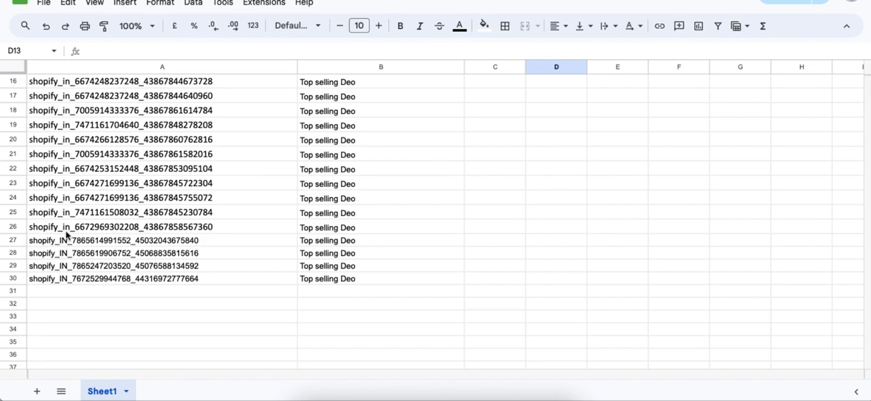
mouse_move(65, 234)
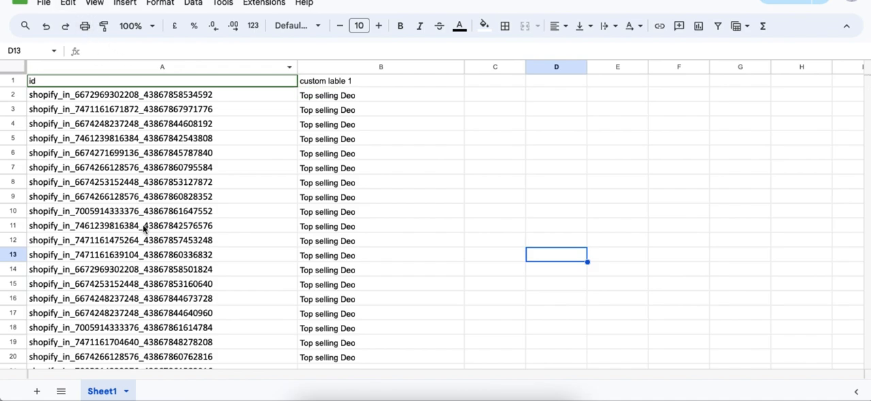
left_click(42, 4)
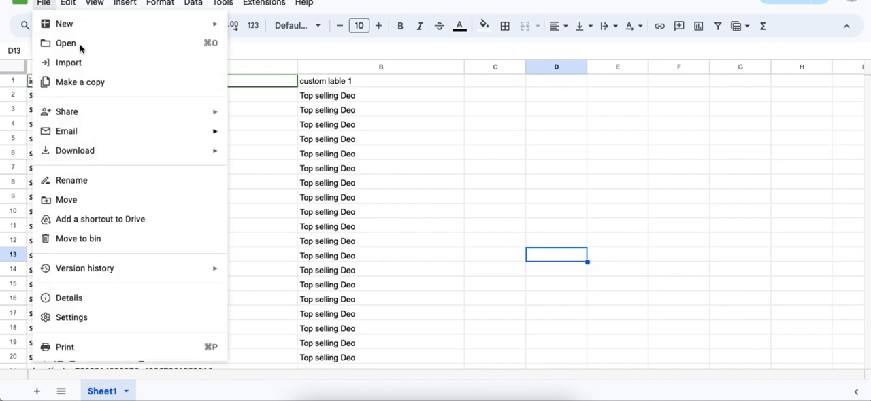
left_click(67, 3)
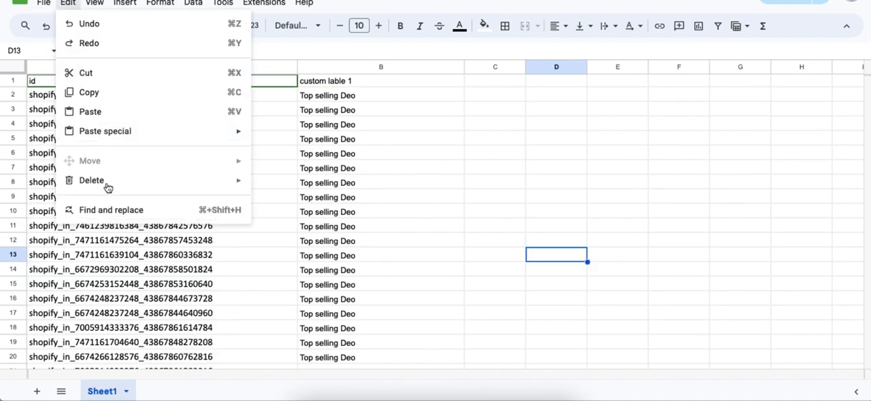
left_click(111, 210)
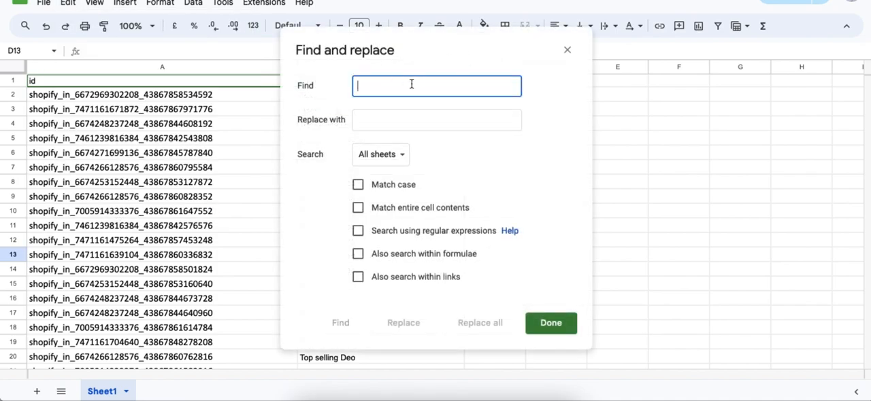
type("in")
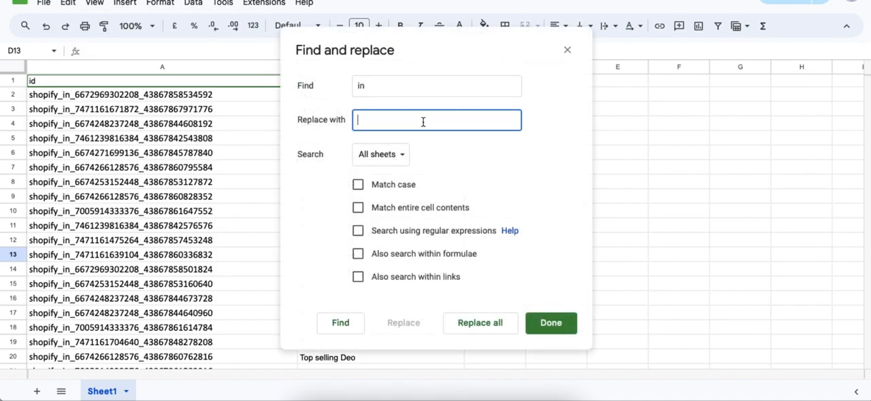
type("IN")
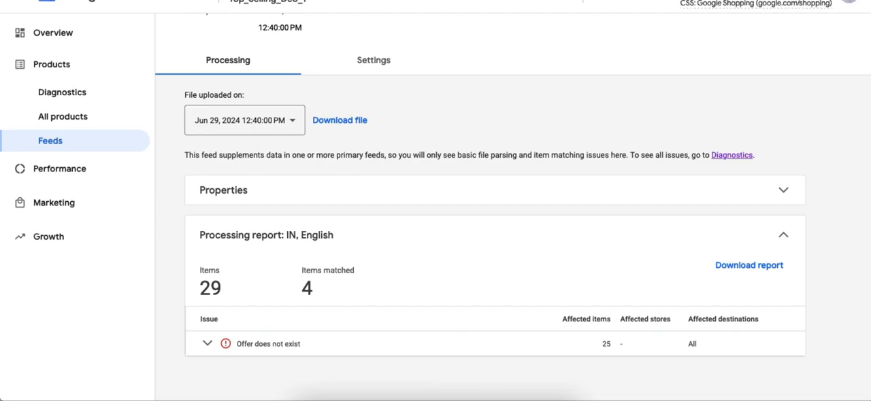
mouse_move(613, 94)
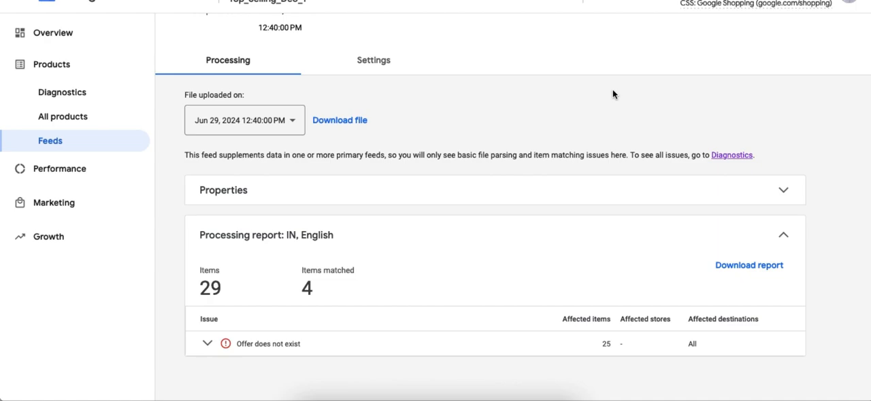
Step: Switch to the Google Ads tab for the Performance Max - Baheri campaign
left_click(373, 60)
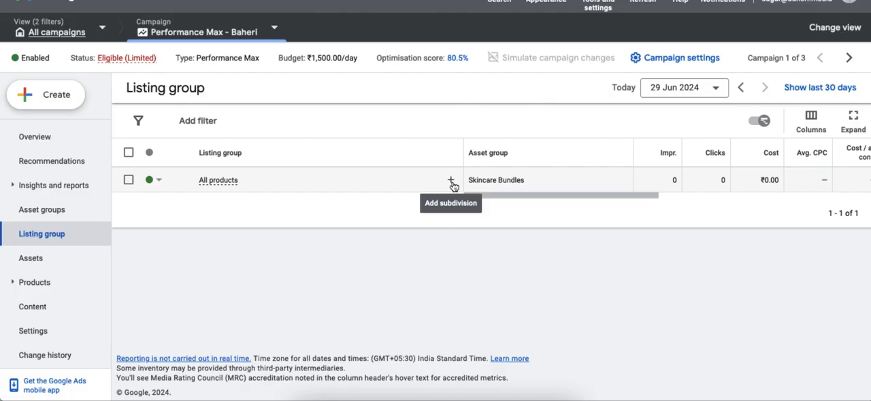
Step: Subdivide All products by Custom label 1, then switch to Custom label 0 to show 'top selling ed'
left_click(450, 180)
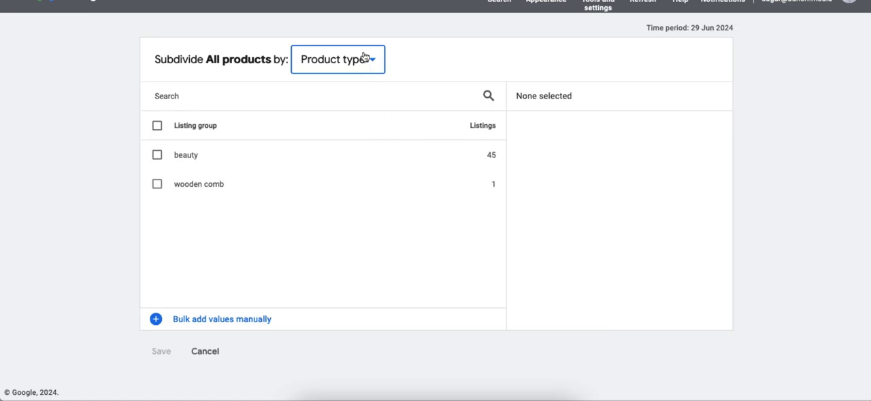
left_click(337, 59)
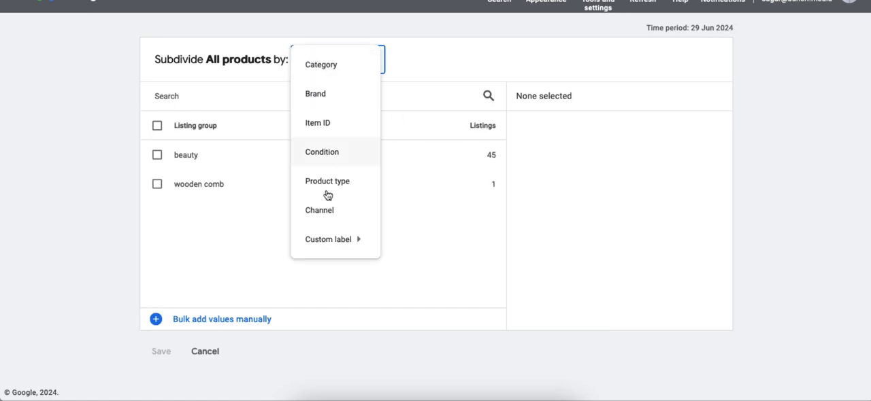
mouse_move(327, 240)
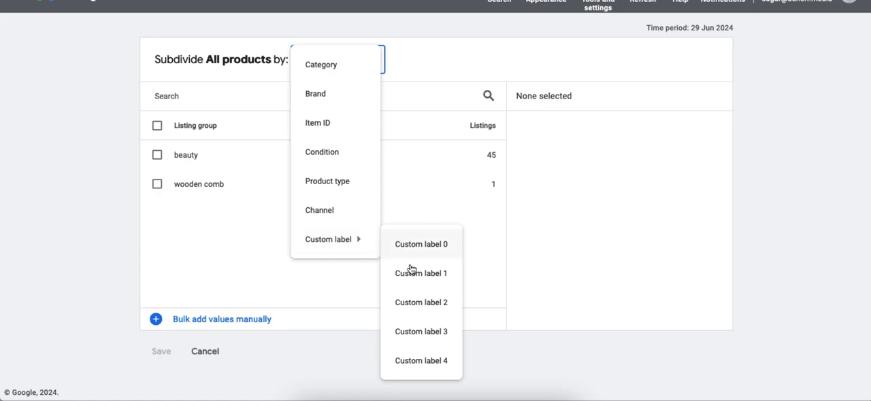
left_click(421, 272)
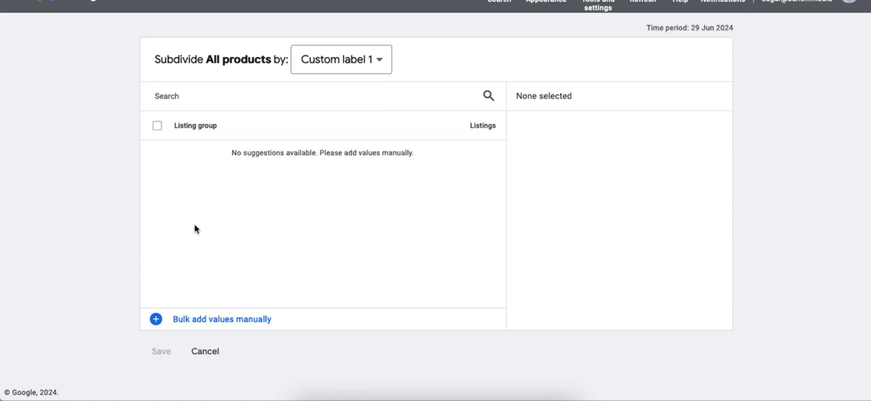
mouse_move(385, 117)
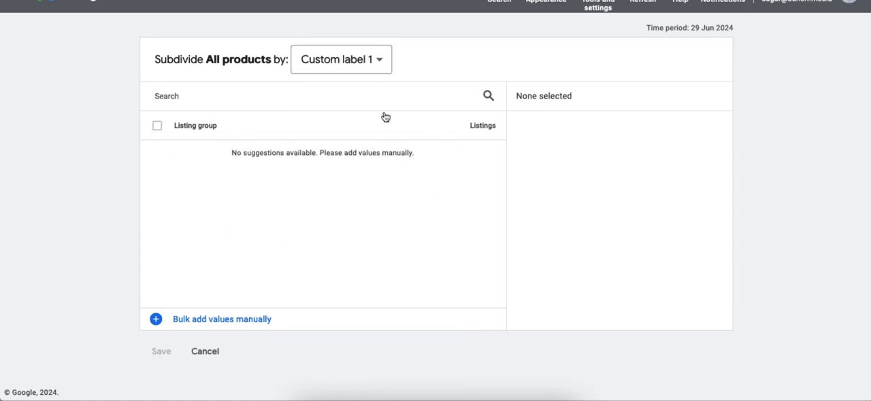
mouse_move(326, 215)
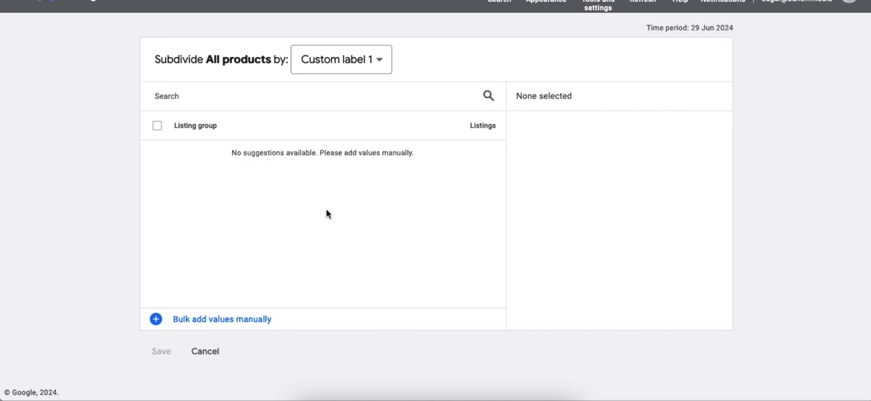
left_click(341, 59)
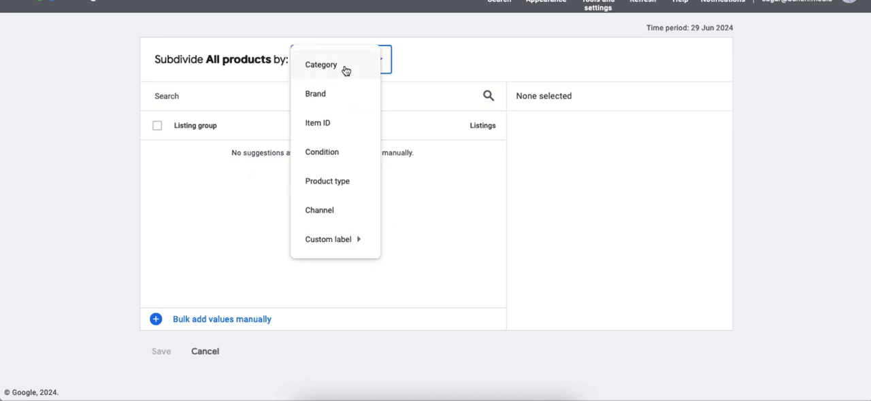
mouse_move(328, 239)
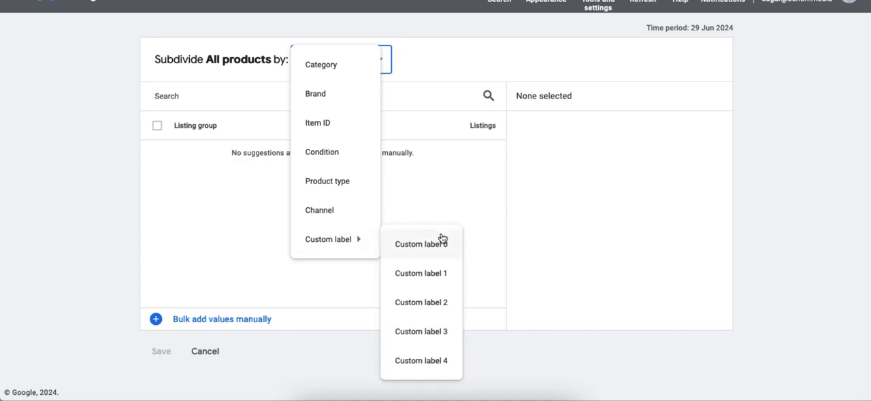
left_click(421, 245)
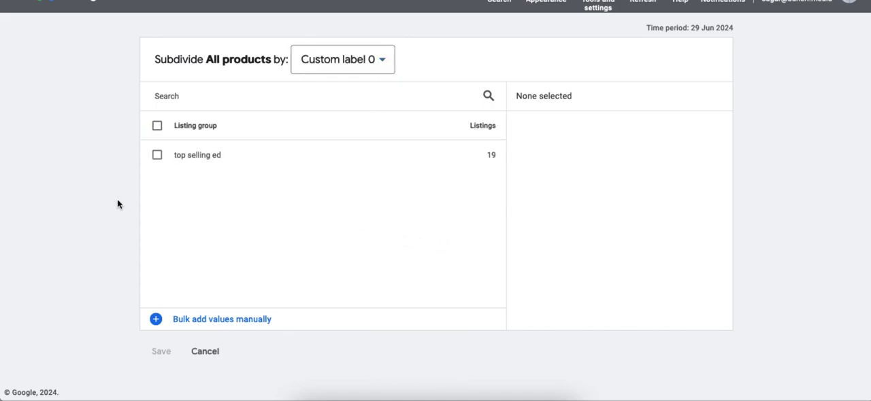
mouse_move(149, 148)
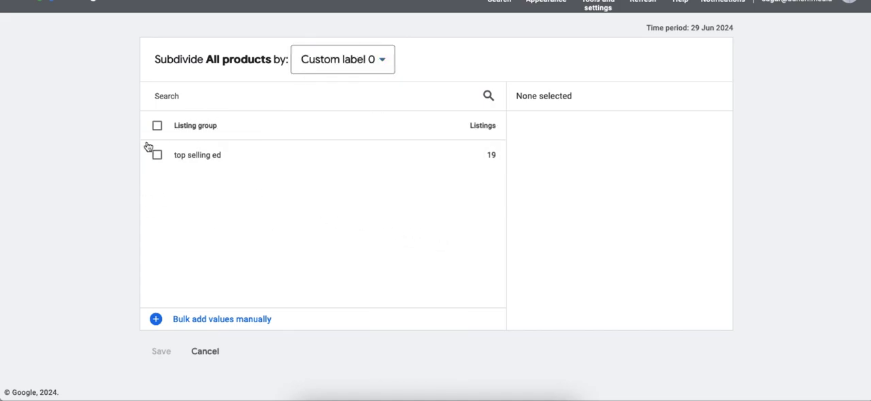
mouse_move(257, 180)
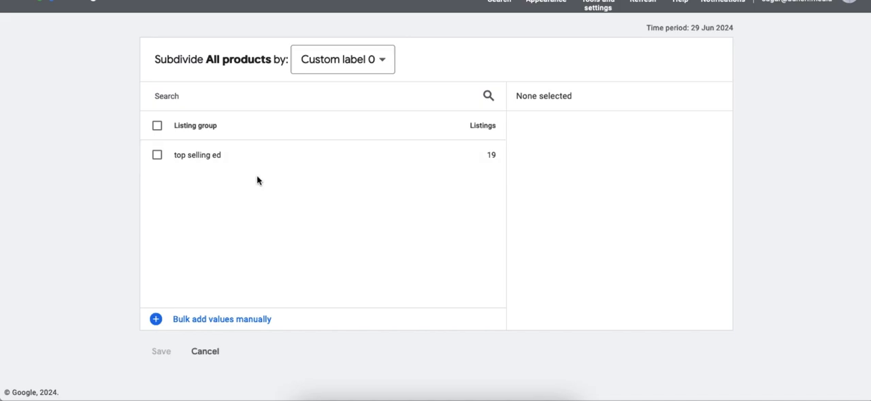